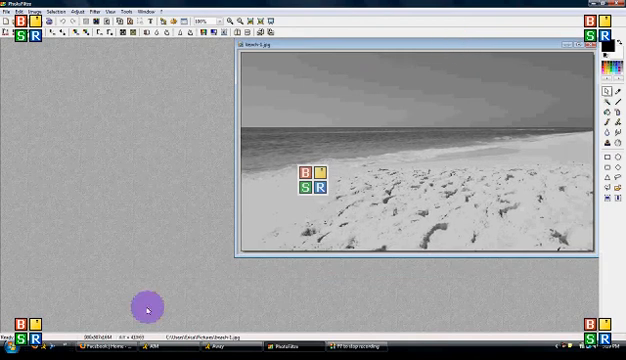
pyautogui.moveTo(205, 213)
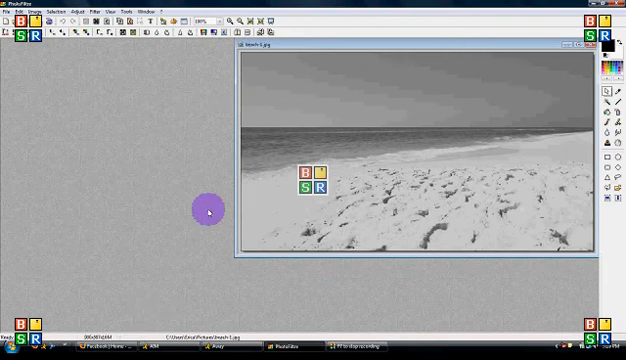
pyautogui.moveTo(224, 47)
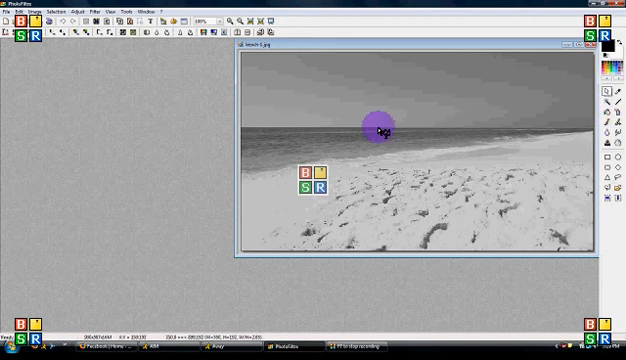
# Select the sky with a rectangle and apply a blue Hue variation to it
pyautogui.moveTo(380, 130); pyautogui.dragTo(247, 130)
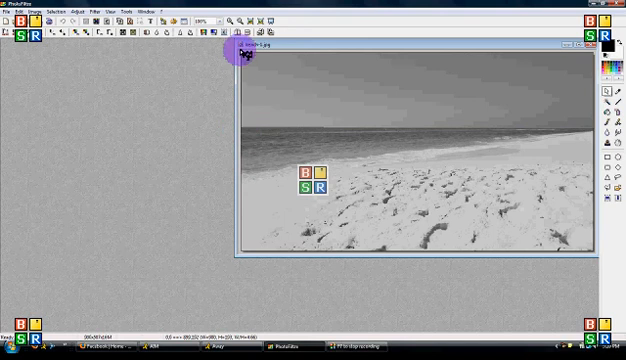
pyautogui.moveTo(595, 52)
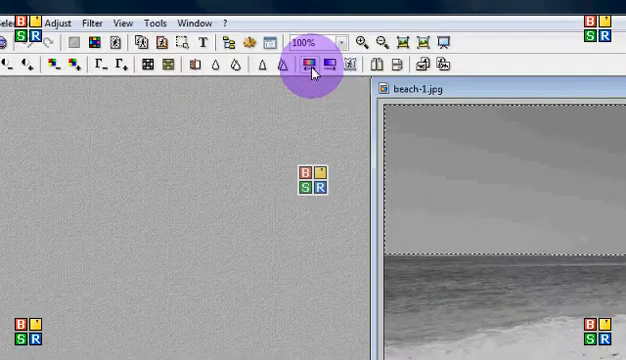
pyautogui.moveTo(314, 69)
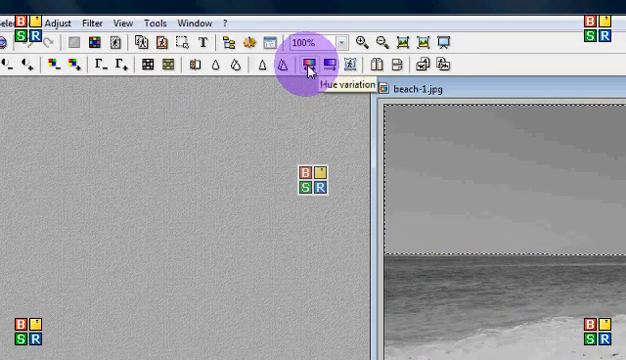
pyautogui.click(305, 68)
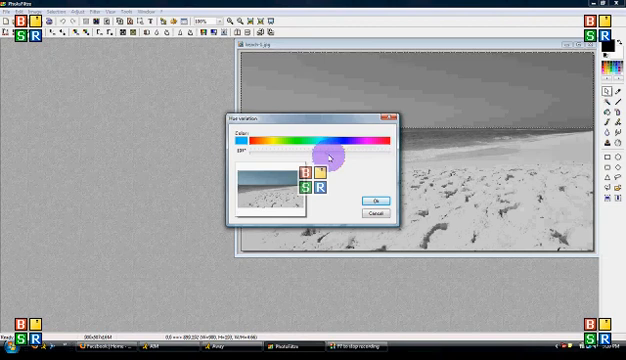
pyautogui.click(375, 200)
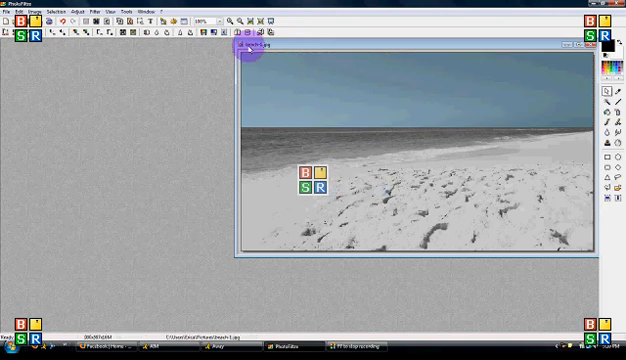
pyautogui.moveTo(536, 92)
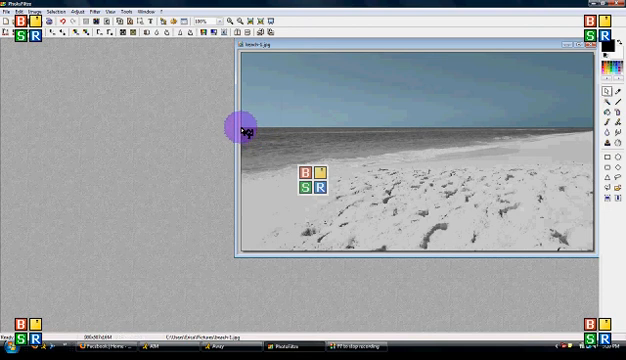
pyautogui.moveTo(240, 175)
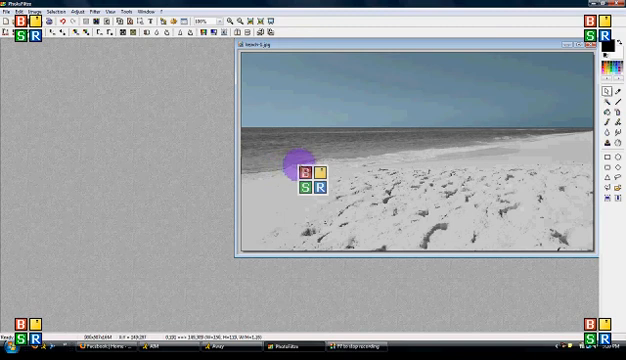
# Select the ocean strip below the horizon and apply a teal Hue variation
pyautogui.moveTo(305, 165); pyautogui.dragTo(325, 158)
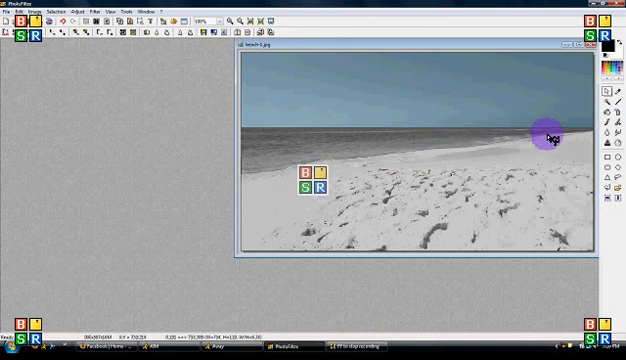
pyautogui.moveTo(580, 135)
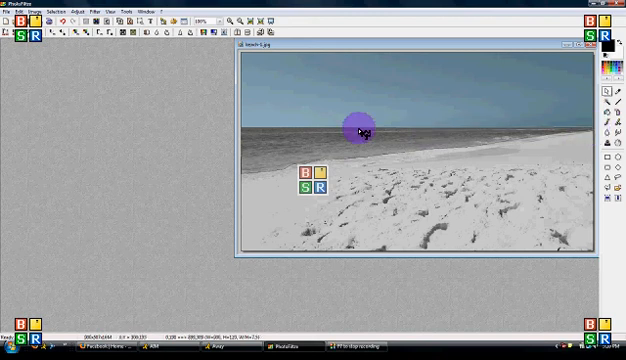
pyautogui.moveTo(360, 132); pyautogui.dragTo(272, 130)
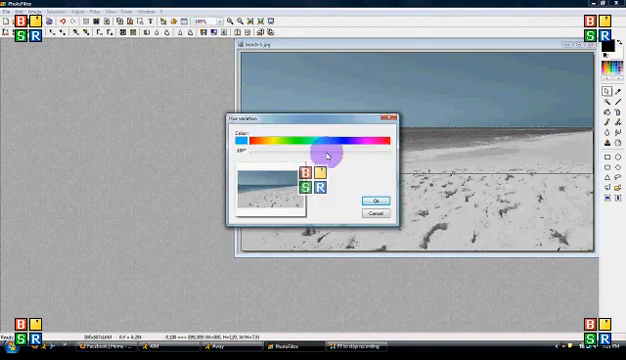
pyautogui.moveTo(327, 152); pyautogui.dragTo(312, 155)
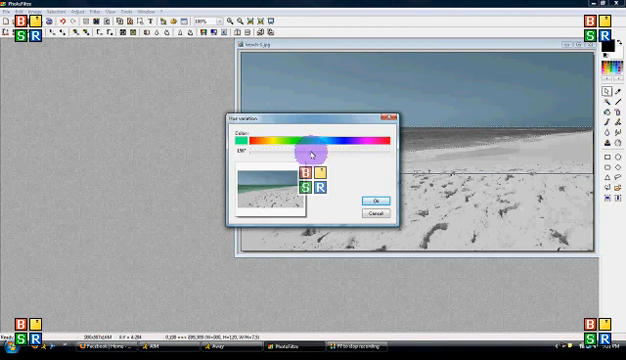
pyautogui.click(378, 202)
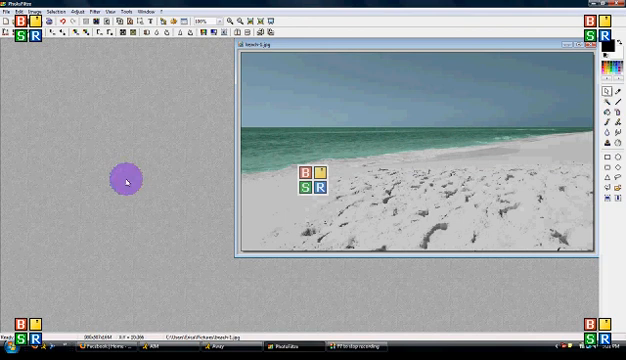
pyautogui.moveTo(597, 137)
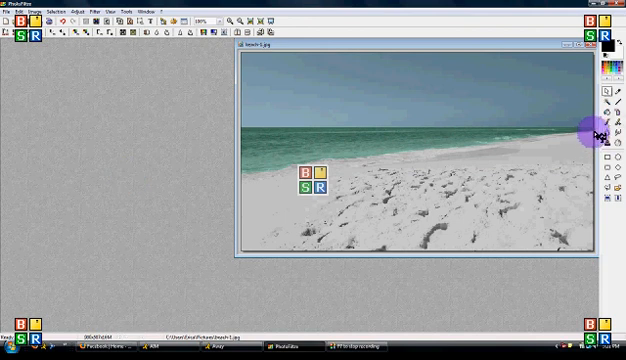
pyautogui.moveTo(445, 255)
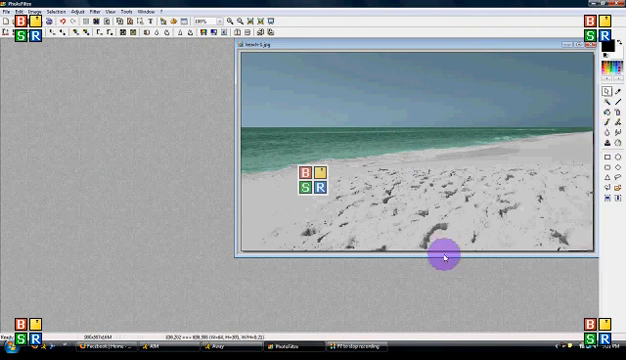
pyautogui.moveTo(235, 253)
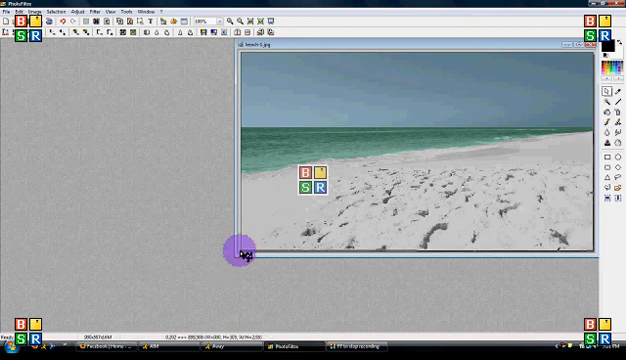
pyautogui.moveTo(588, 148)
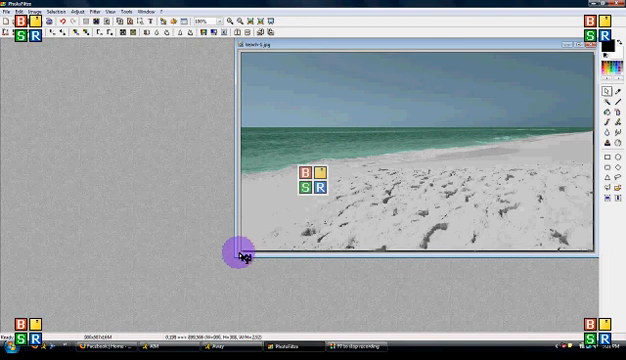
pyautogui.moveTo(247, 256)
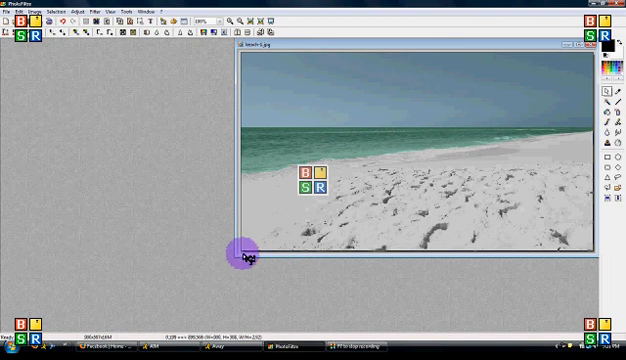
pyautogui.moveTo(232, 218)
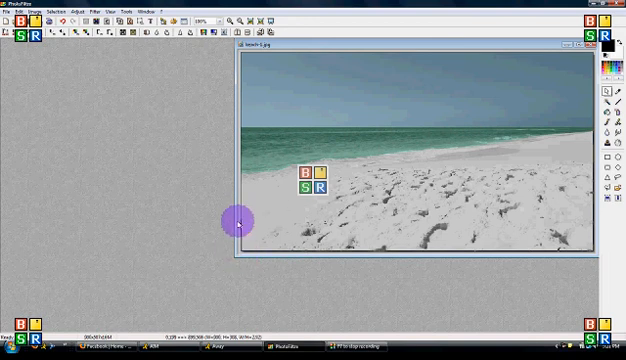
pyautogui.moveTo(245, 258)
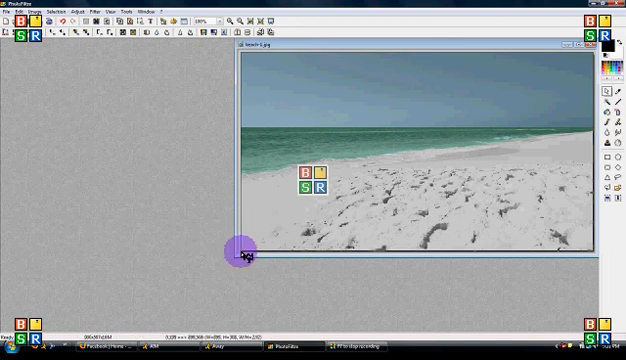
pyautogui.moveTo(245, 178)
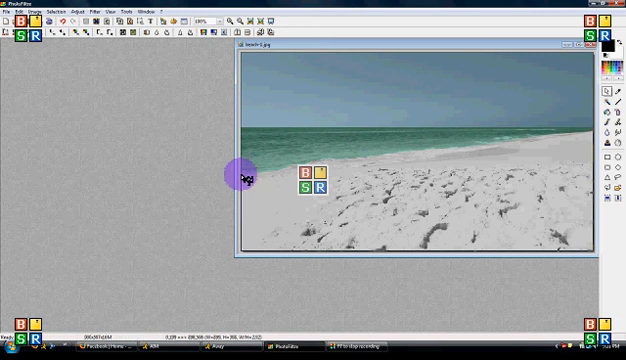
pyautogui.moveTo(262, 177)
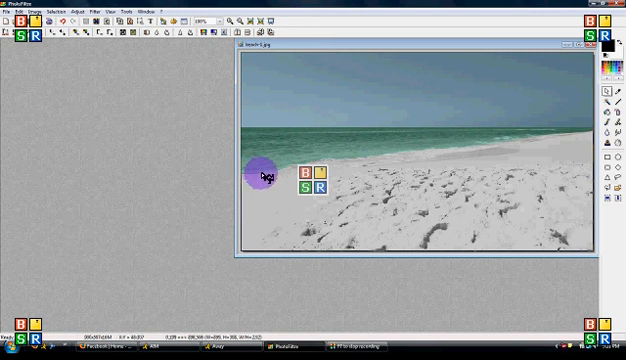
# Select the foreground sand along the shoreline and apply an orange-tan Hue variation
pyautogui.moveTo(262, 173); pyautogui.dragTo(297, 155)
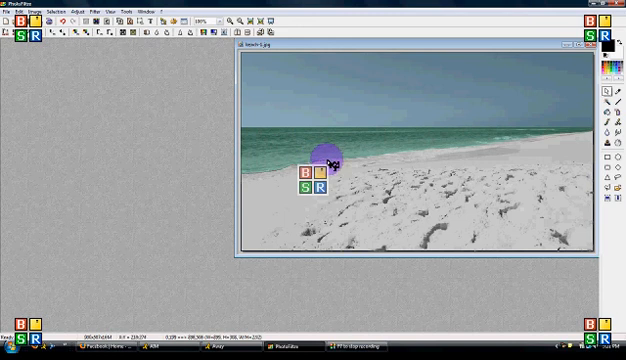
pyautogui.moveTo(330, 155); pyautogui.dragTo(373, 158)
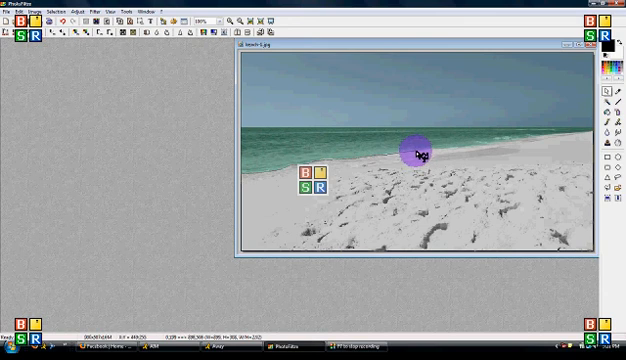
pyautogui.moveTo(460, 150)
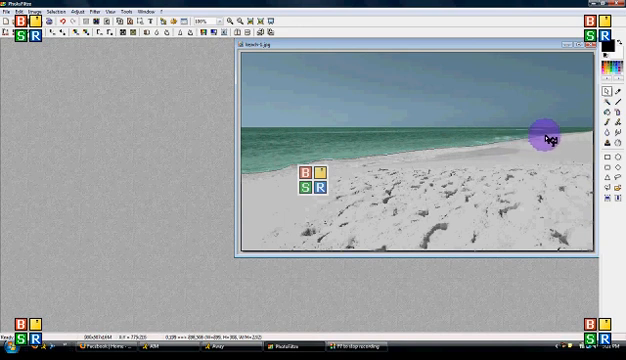
pyautogui.moveTo(580, 135)
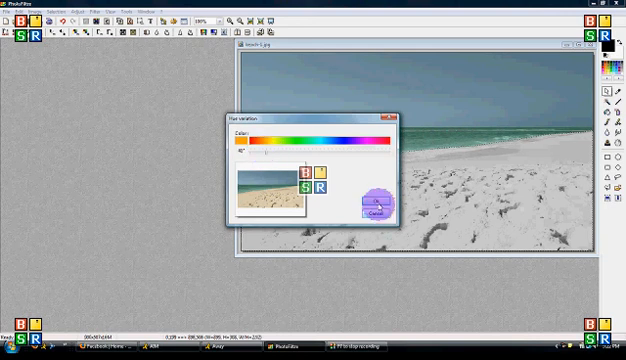
pyautogui.click(372, 205)
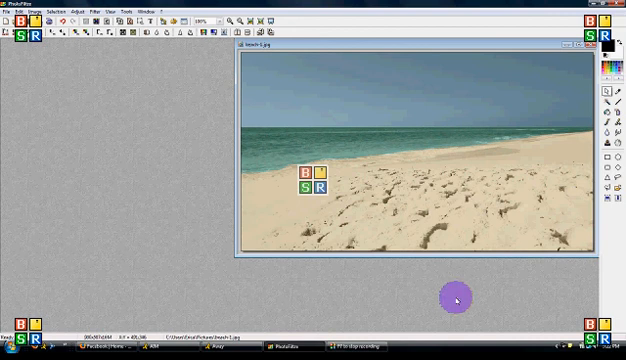
pyautogui.moveTo(507, 150)
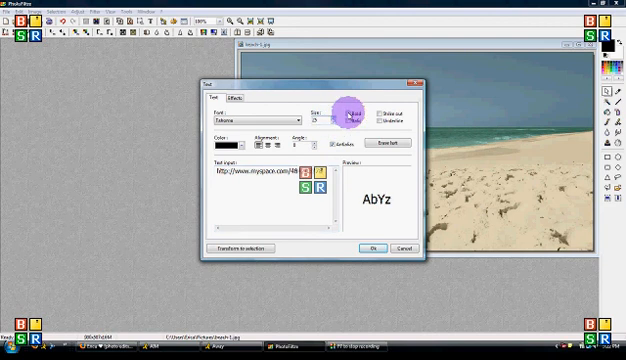
# Make the MySpace URL caption bold in the Text dialog
pyautogui.click(368, 248)
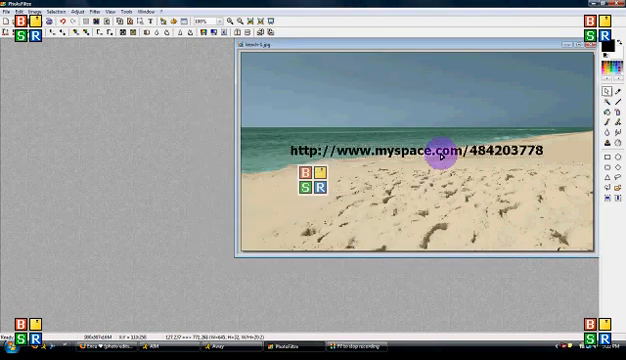